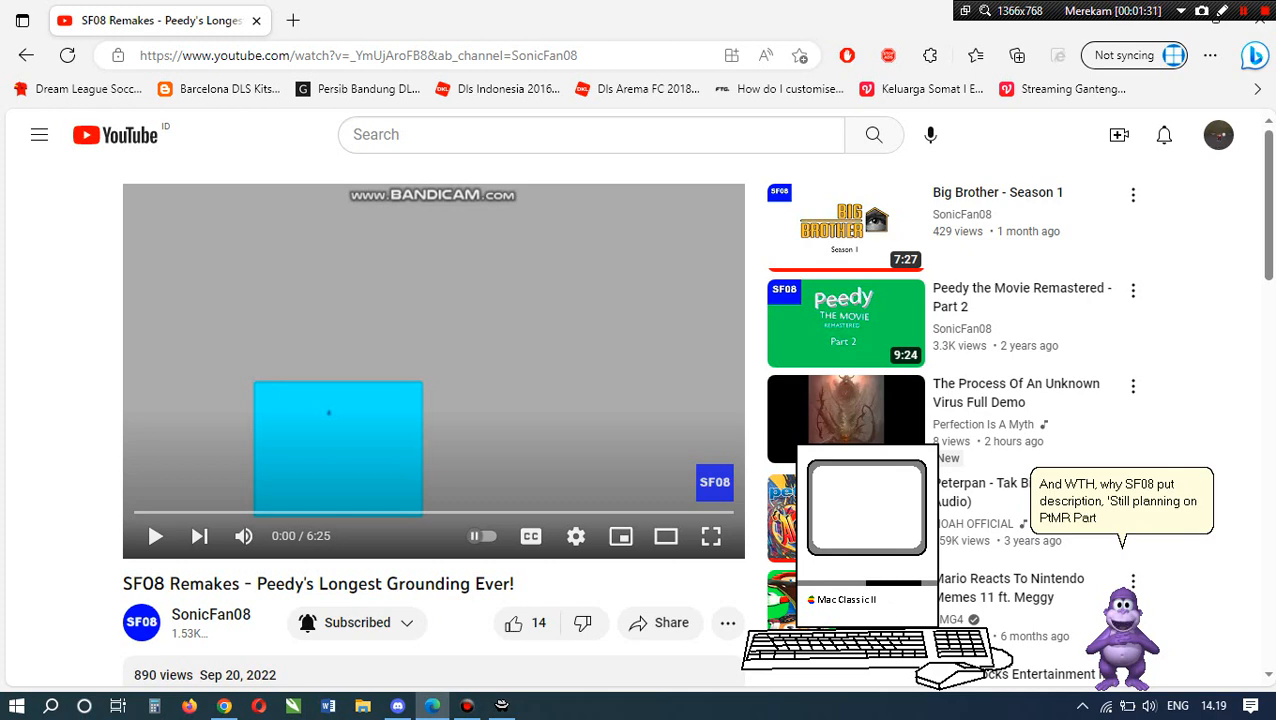
Play the grounding video from the start, pausing and resuming past 0:26 toward 0:34.
{"action": "scroll", "scroll_direction": "down", "scroll_amount": 3}
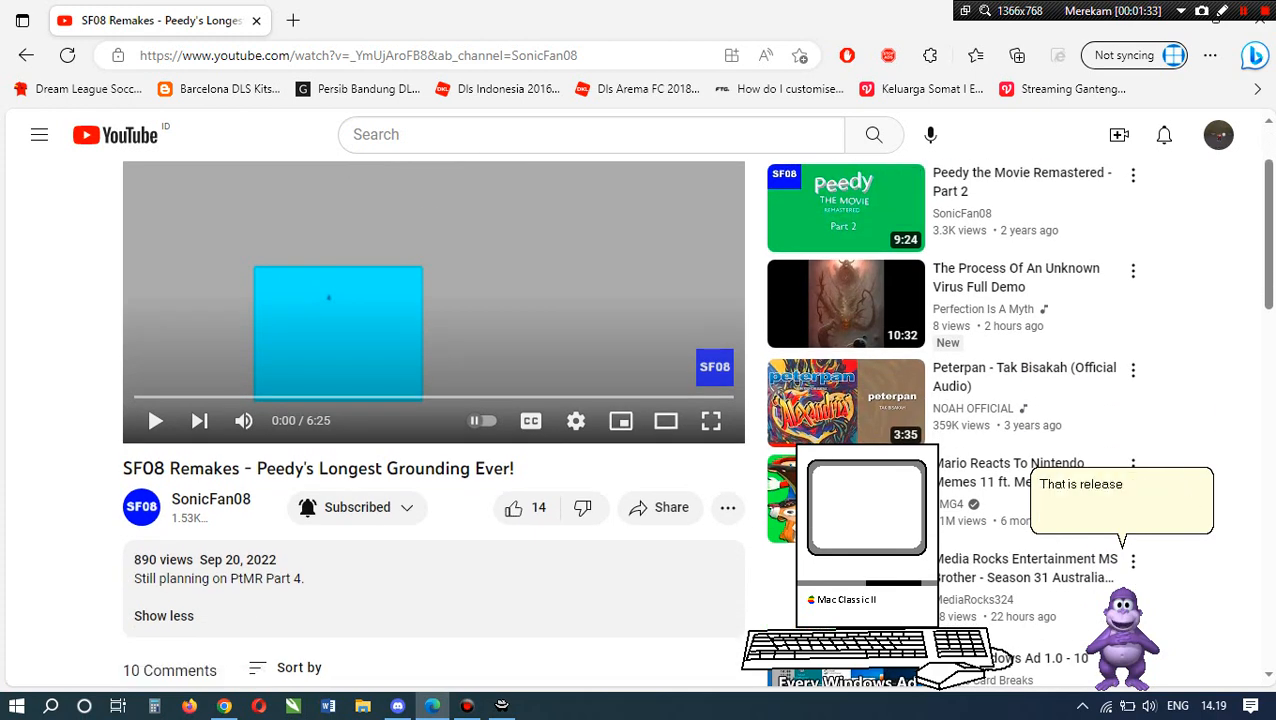
{"action": "scroll", "scroll_direction": "down", "scroll_amount": 3}
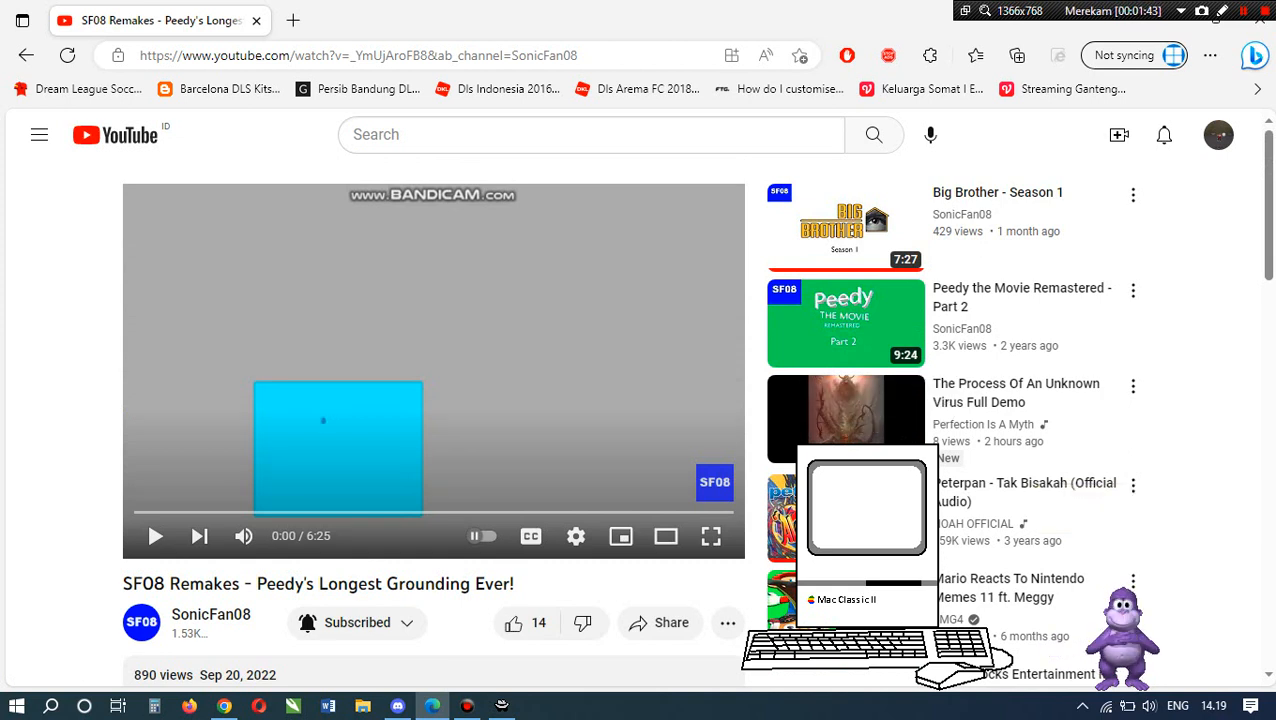
{"action": "left_click", "coordinate": [155, 536]}
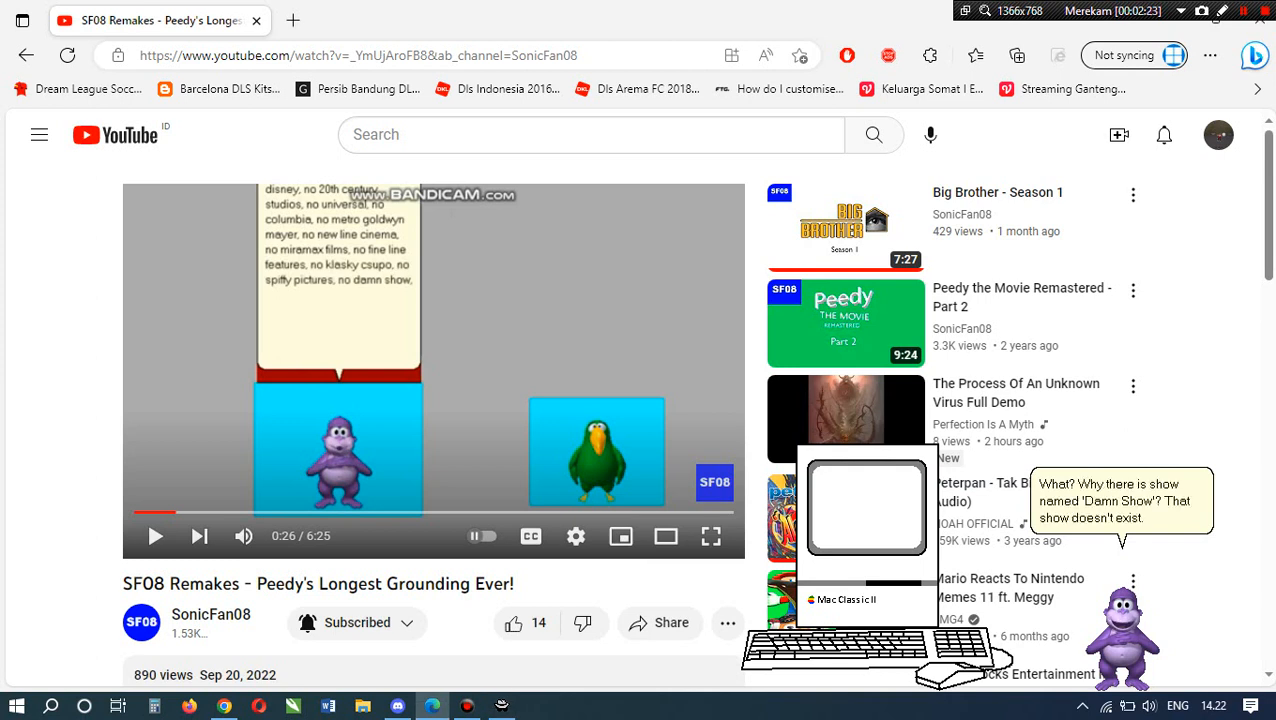
{"action": "left_click", "coordinate": [155, 536]}
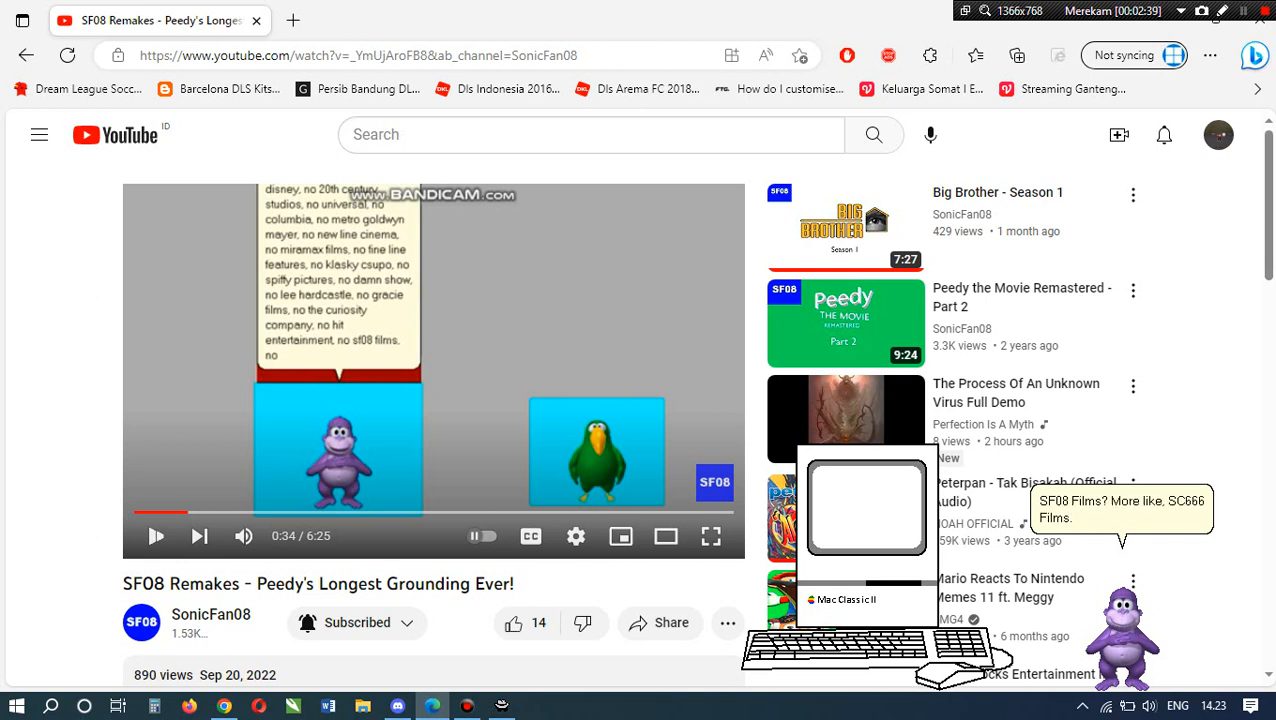
Resume the video from 0:34, with stops at 0:55 and 1:24, until 1:28.
{"action": "left_click", "coordinate": [156, 536]}
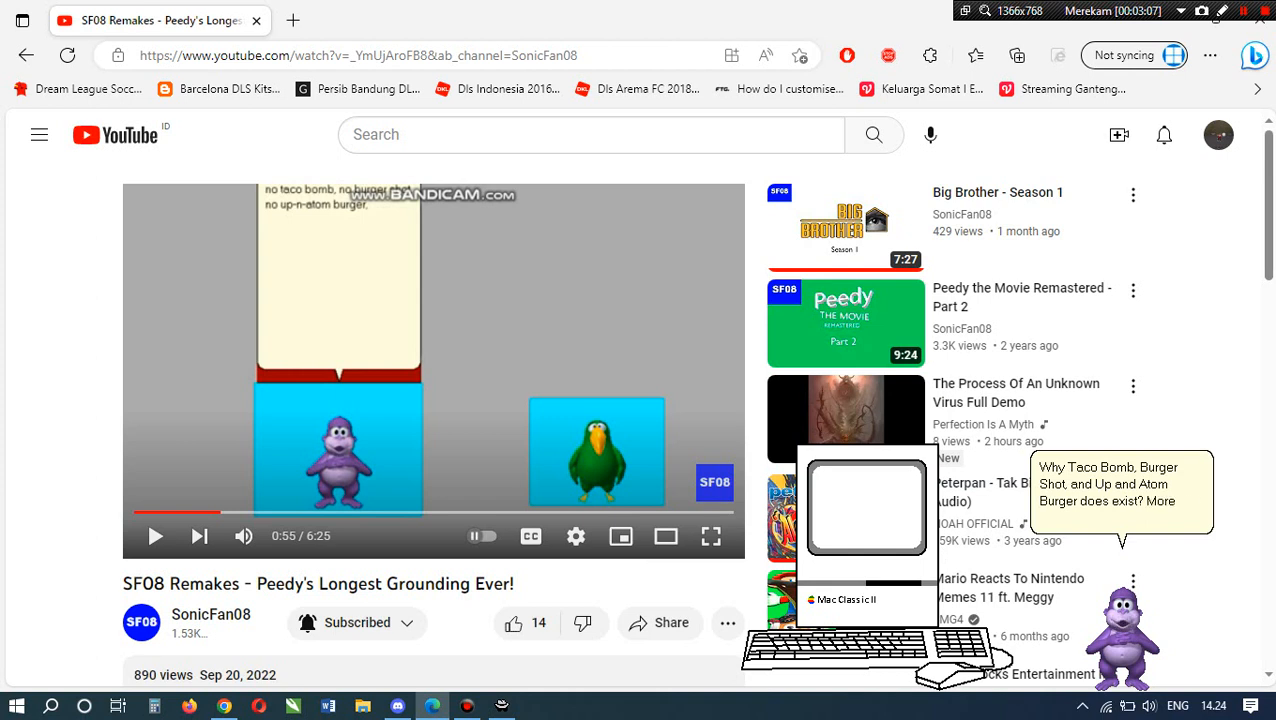
{"action": "left_click", "coordinate": [434, 371]}
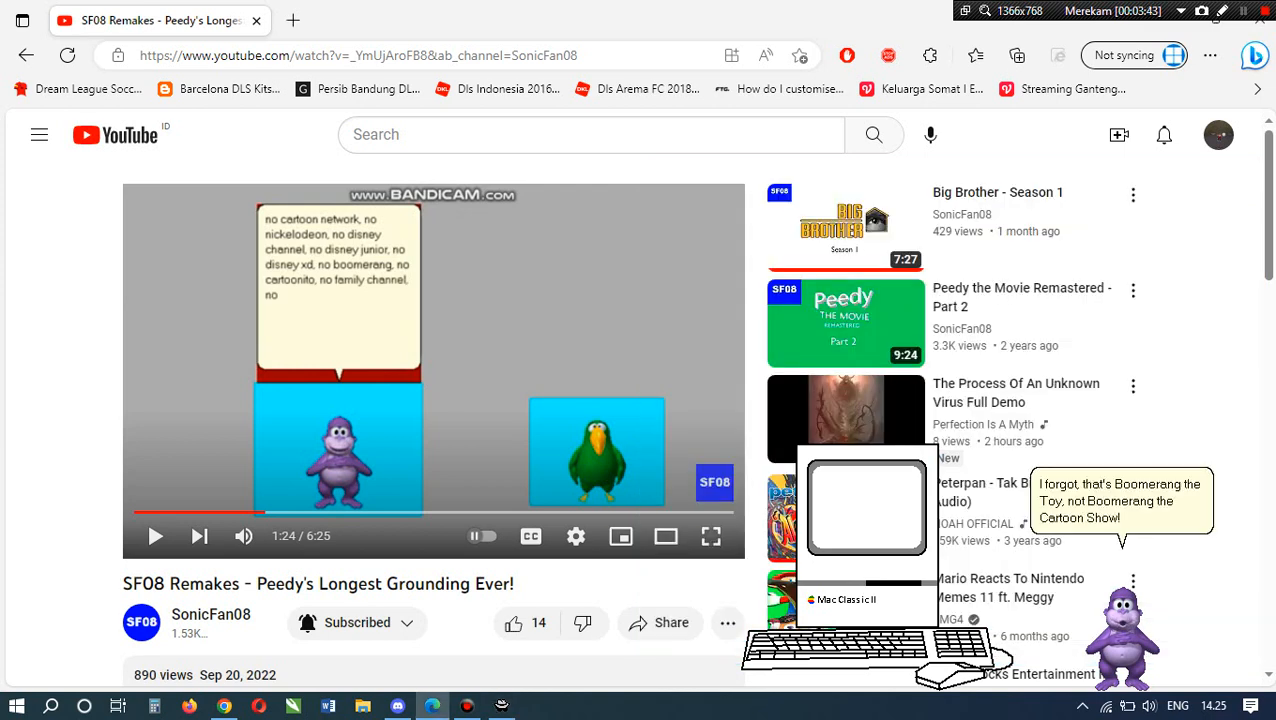
{"action": "left_click", "coordinate": [156, 536]}
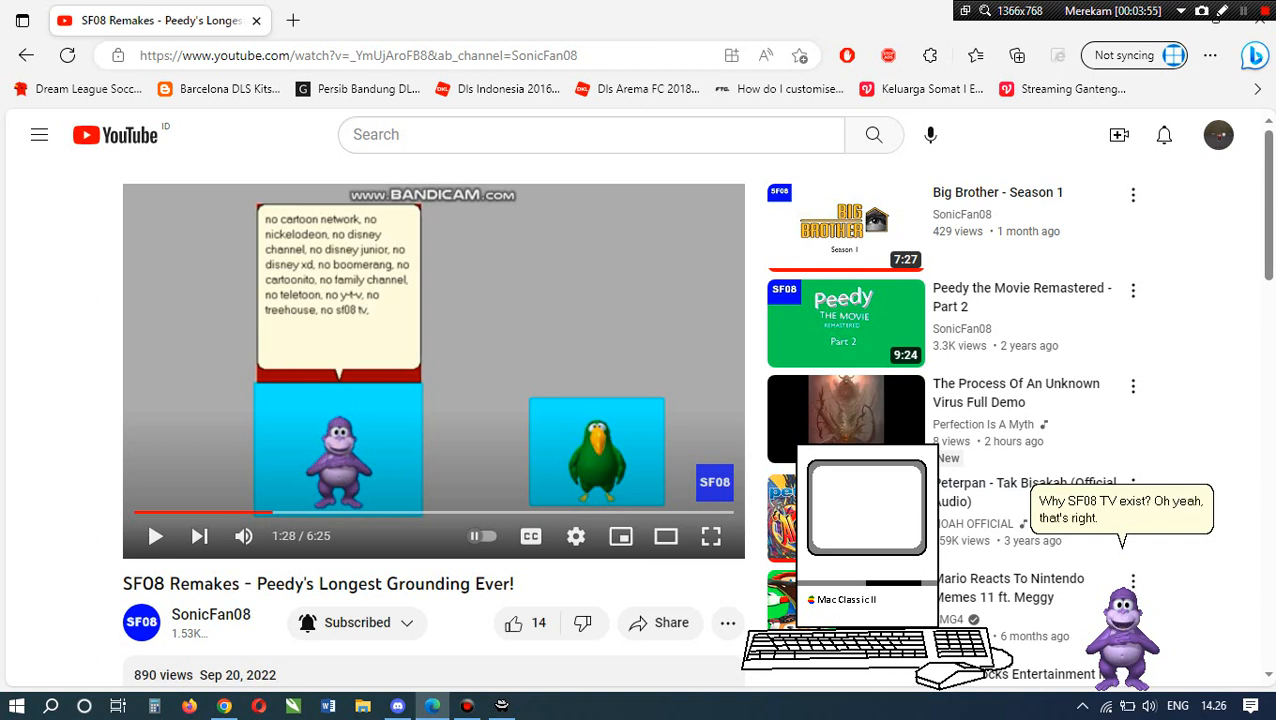
Resume the video from 1:28 and play through to a pause at 2:18.
{"action": "left_click", "coordinate": [156, 536]}
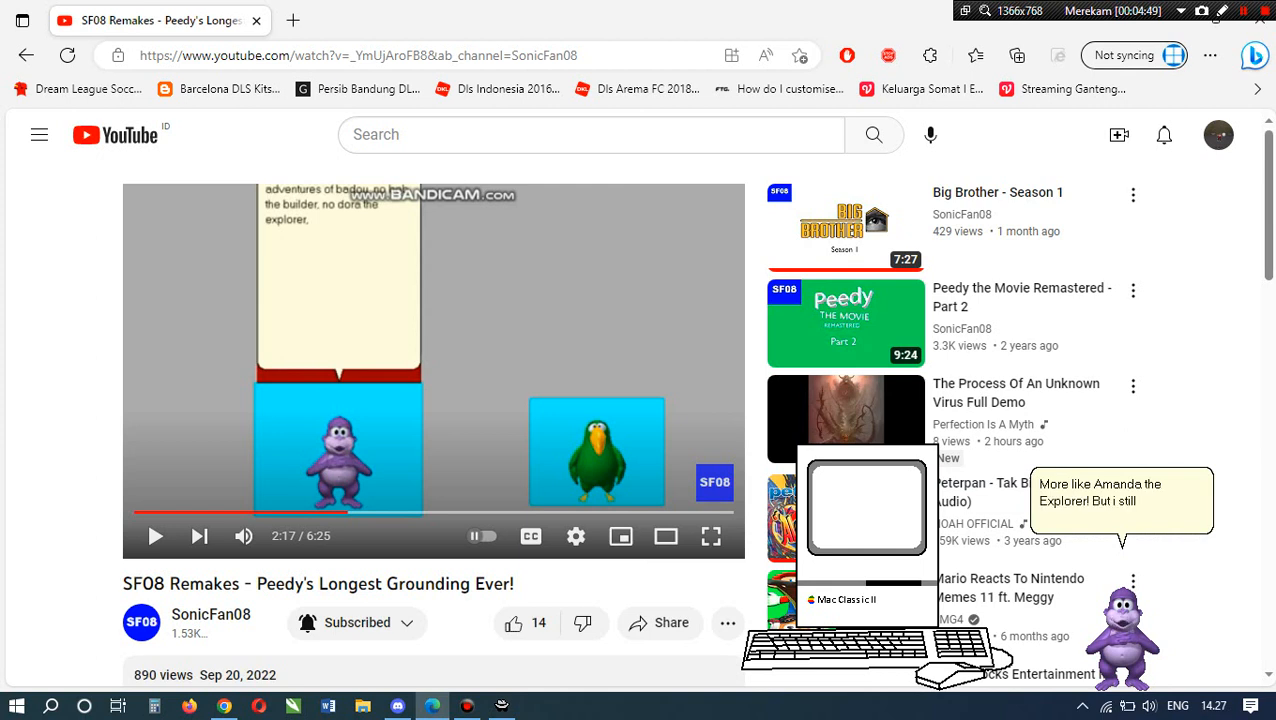
{"action": "left_click", "coordinate": [433, 371]}
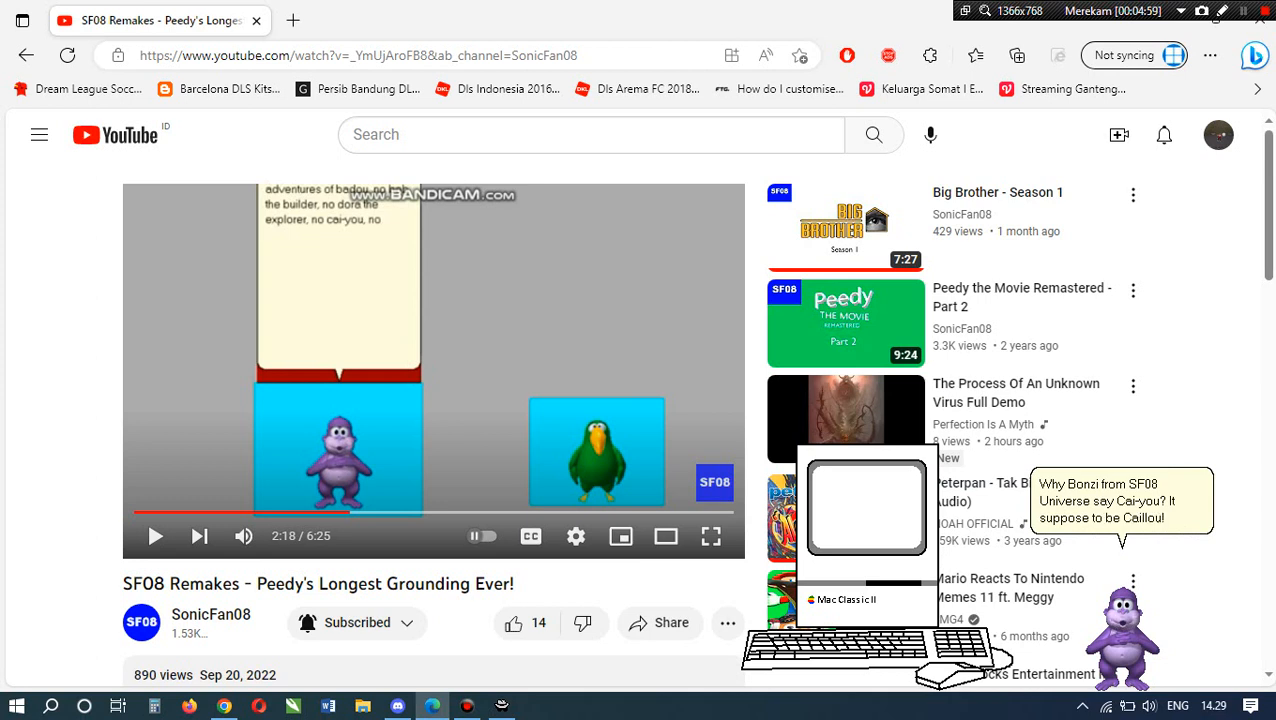
Resume the video from 2:18 past 3:01, stopping at 3:32 in the ban list.
{"action": "left_click", "coordinate": [156, 536]}
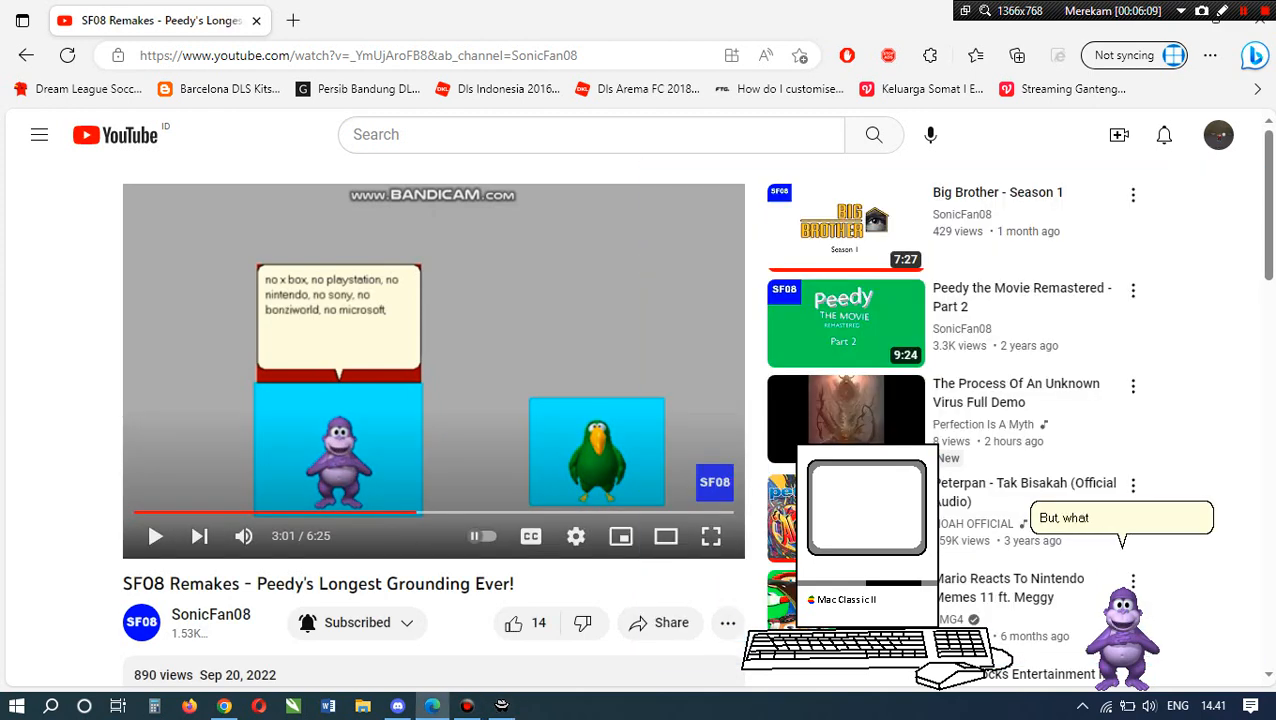
{"action": "left_click", "coordinate": [156, 536]}
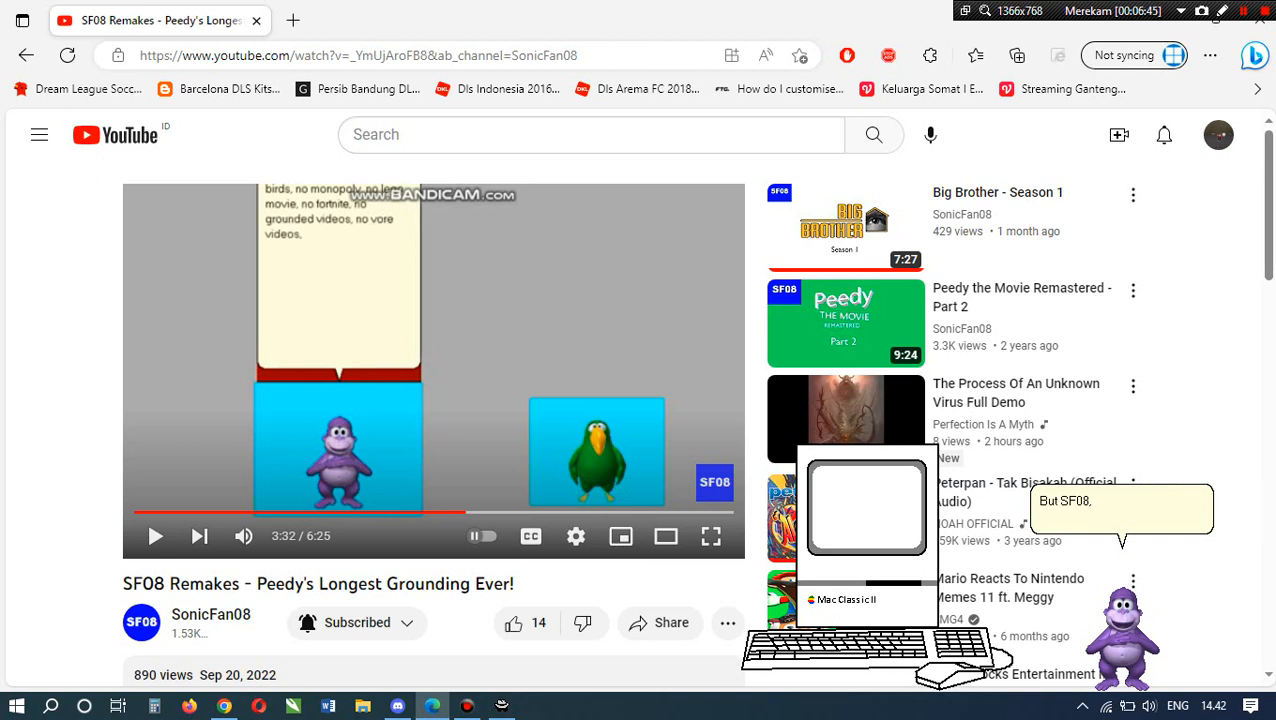
Resume the video from 3:32 and stop it again at 3:50.
{"action": "left_click", "coordinate": [434, 371]}
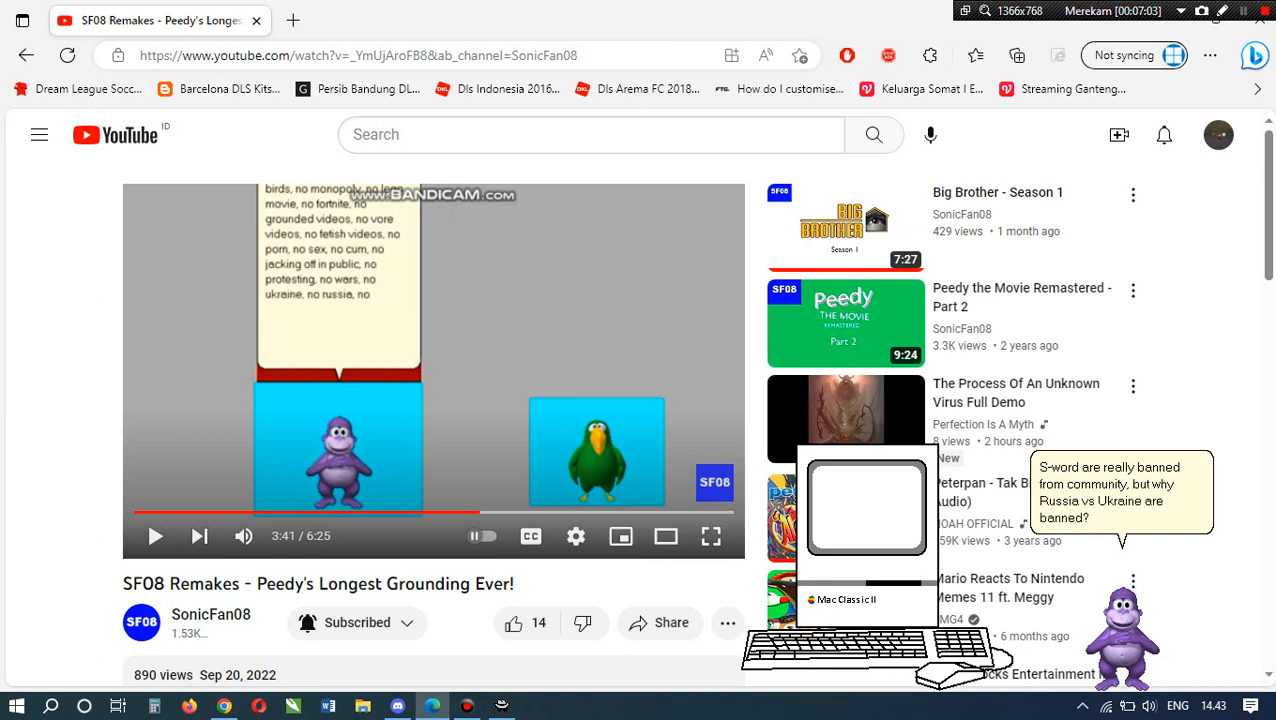
{"action": "left_click", "coordinate": [156, 536]}
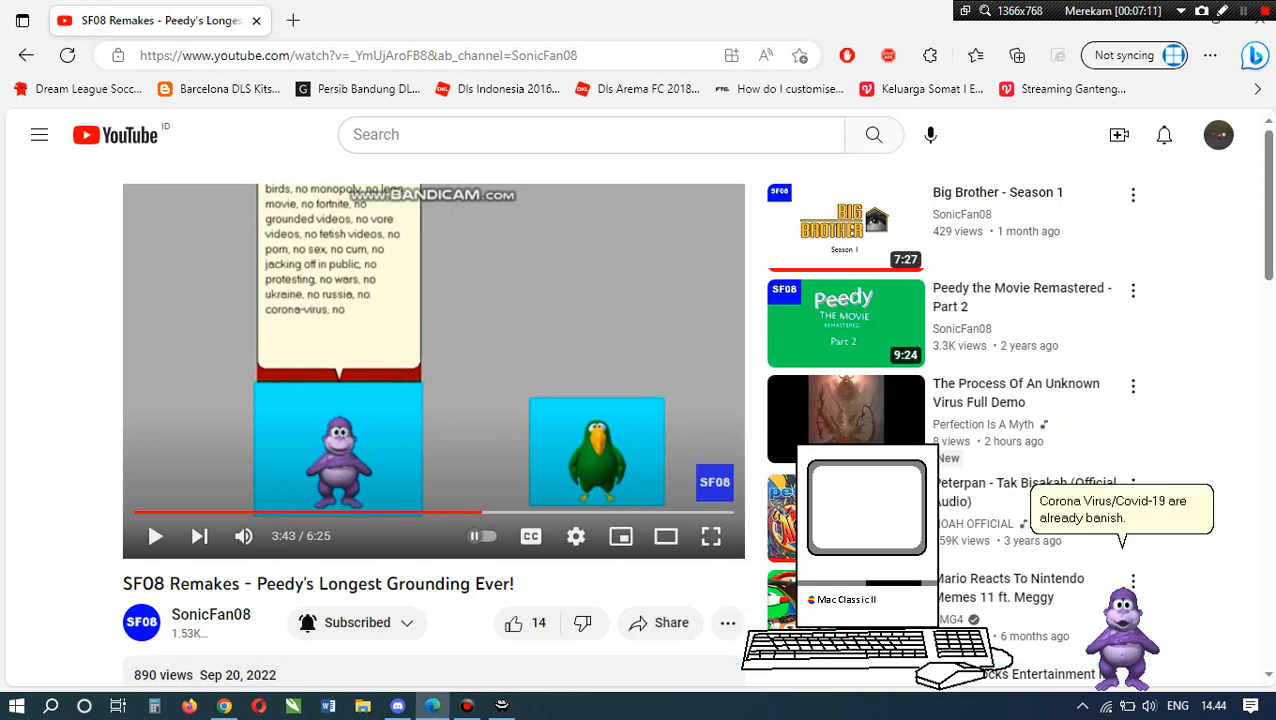
{"action": "left_click", "coordinate": [156, 535]}
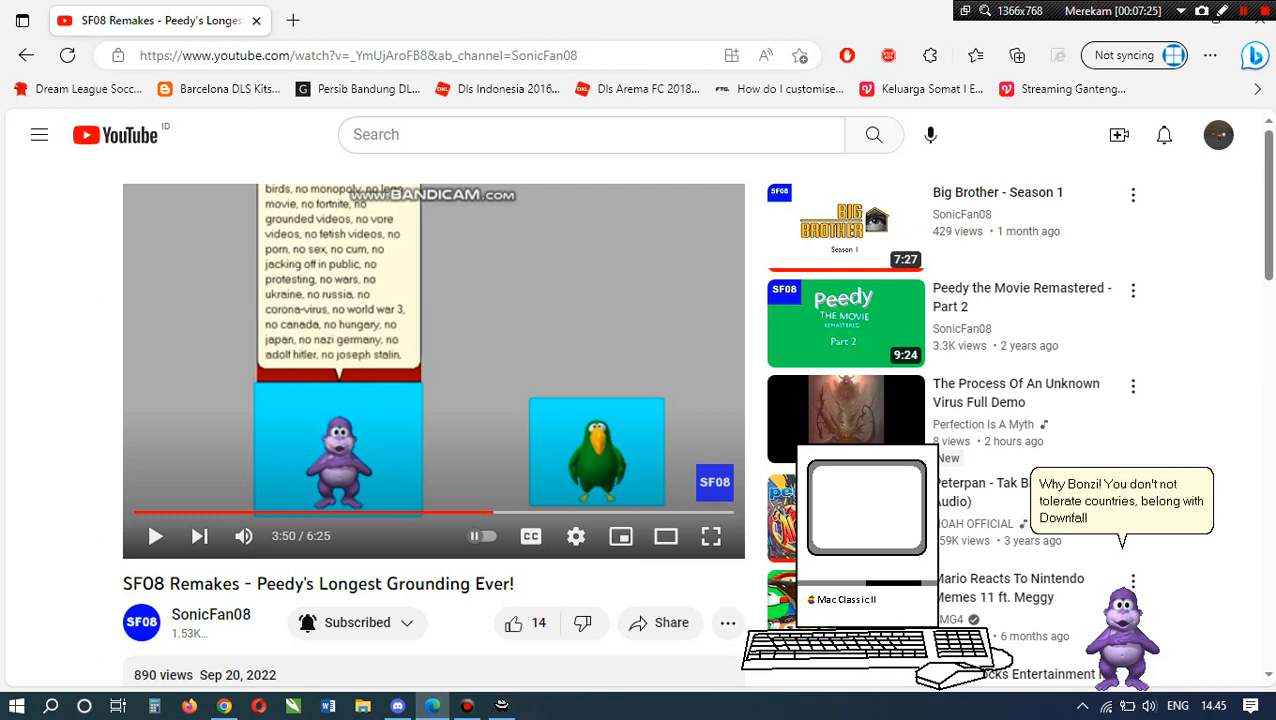
Resume the video from 3:50 and stop it again at 4:17.
{"action": "left_click", "coordinate": [156, 536]}
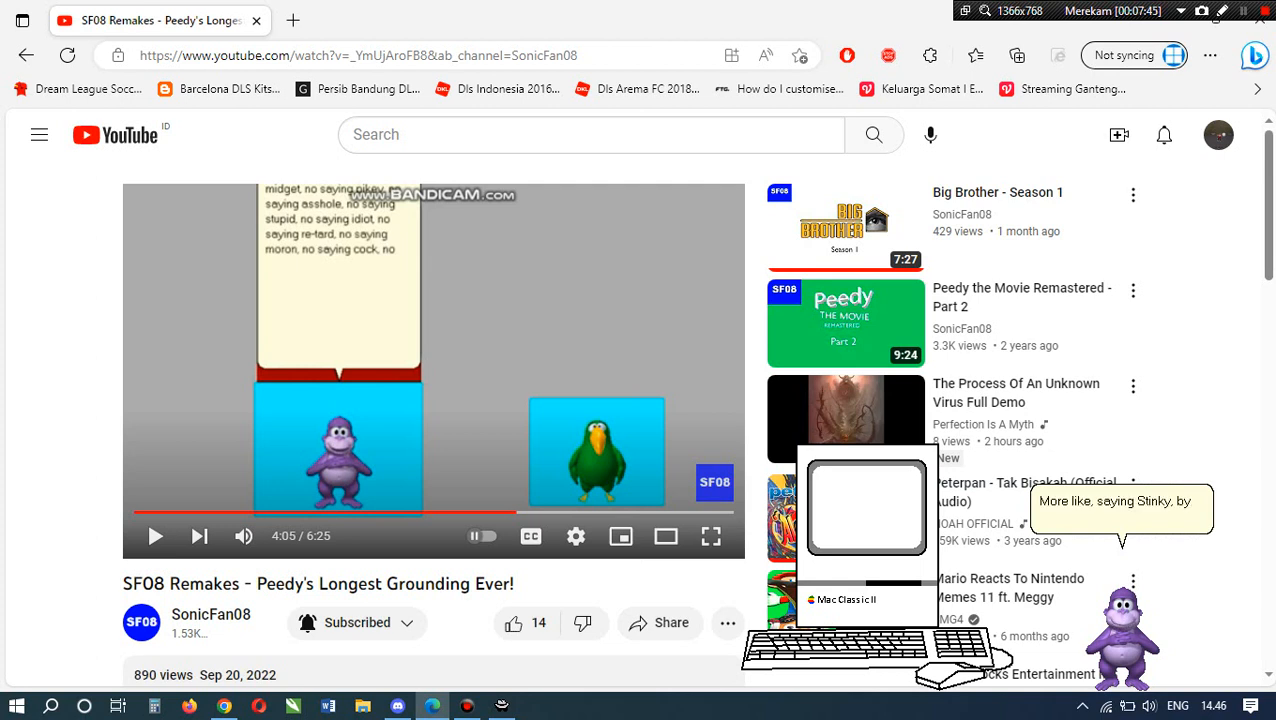
{"action": "left_click", "coordinate": [156, 536]}
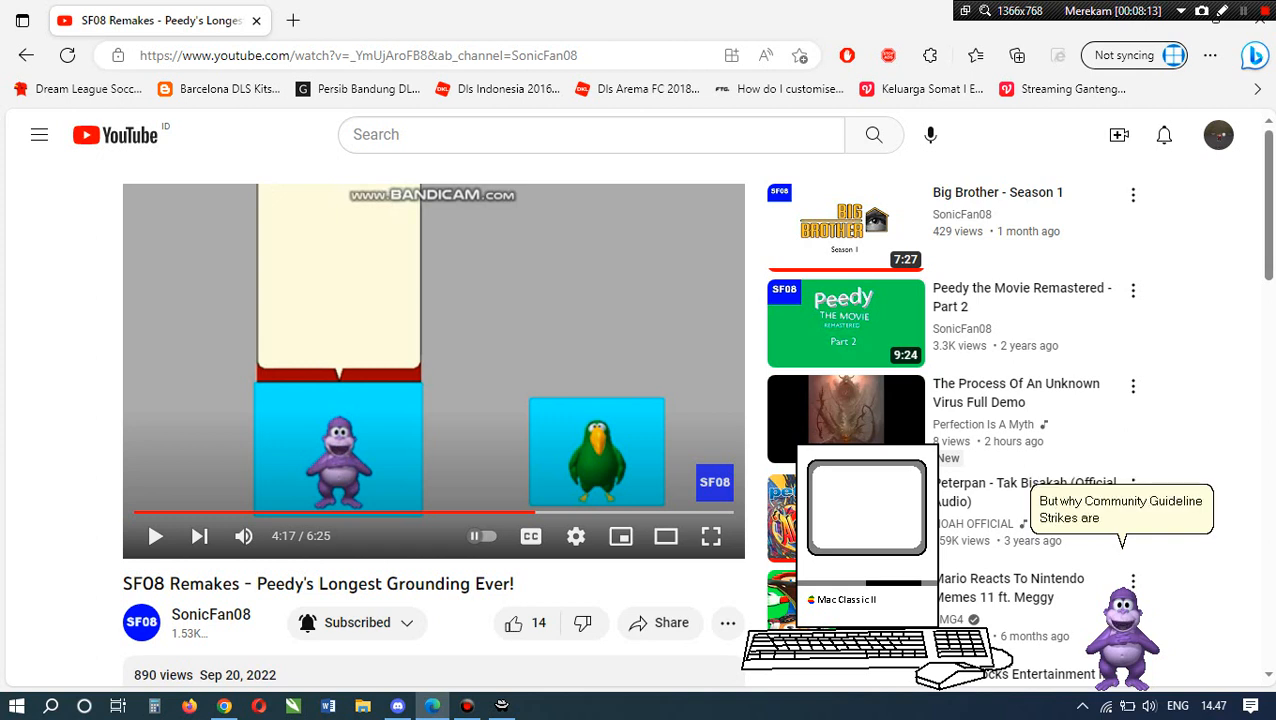
Resume the video from 4:17 and stop at 4:54, on 'no christmas'.
{"action": "left_click", "coordinate": [156, 536]}
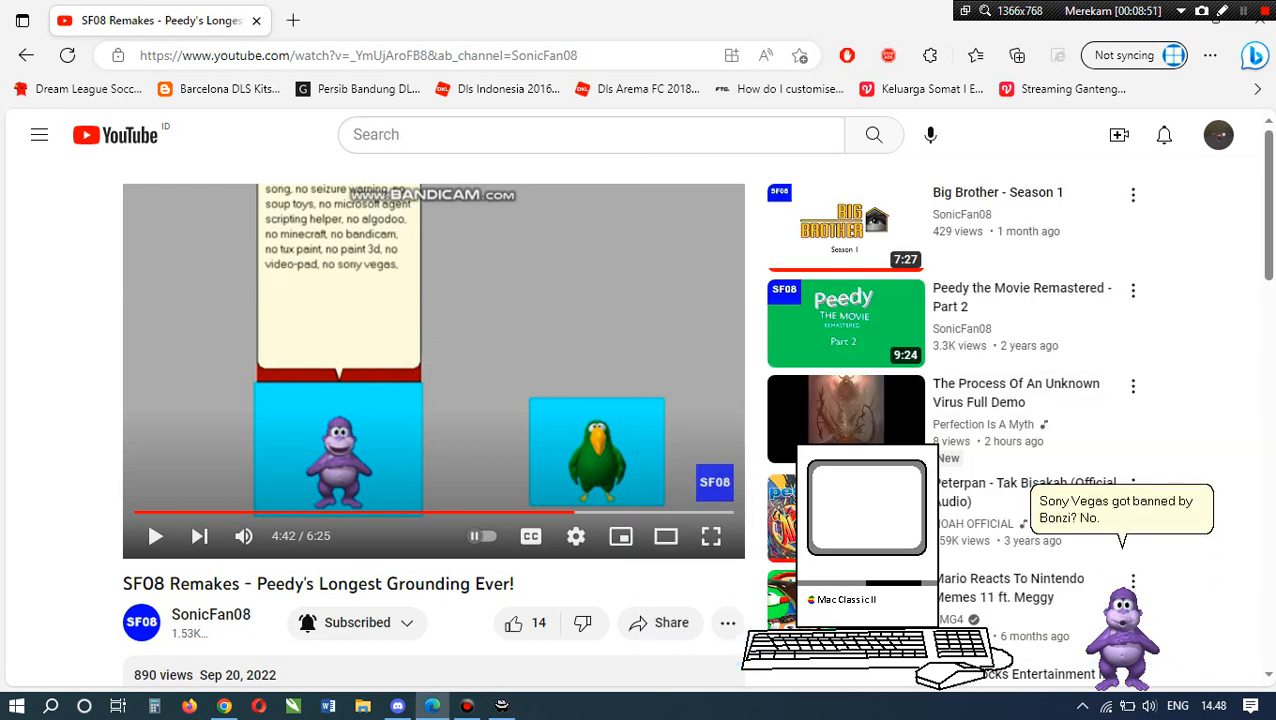
{"action": "left_click", "coordinate": [156, 536]}
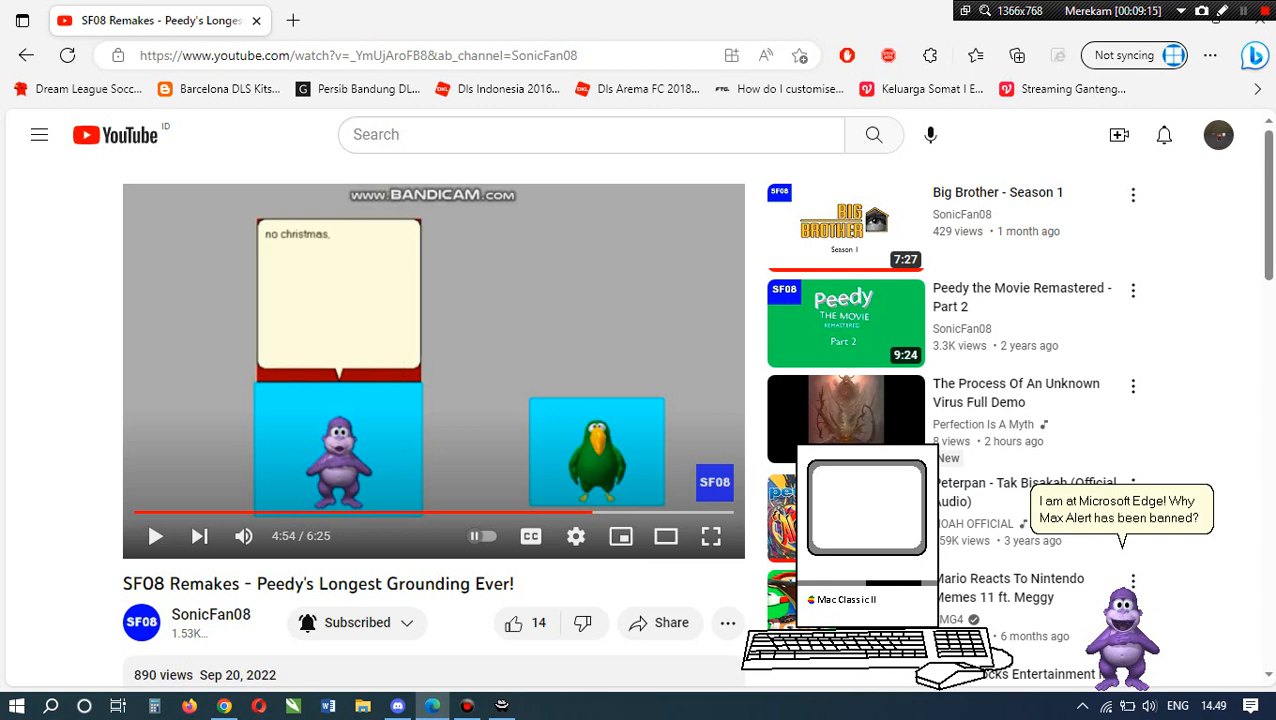
Resume the video and let it run to the closing line 'and no more nothing!'.
{"action": "left_click", "coordinate": [156, 536]}
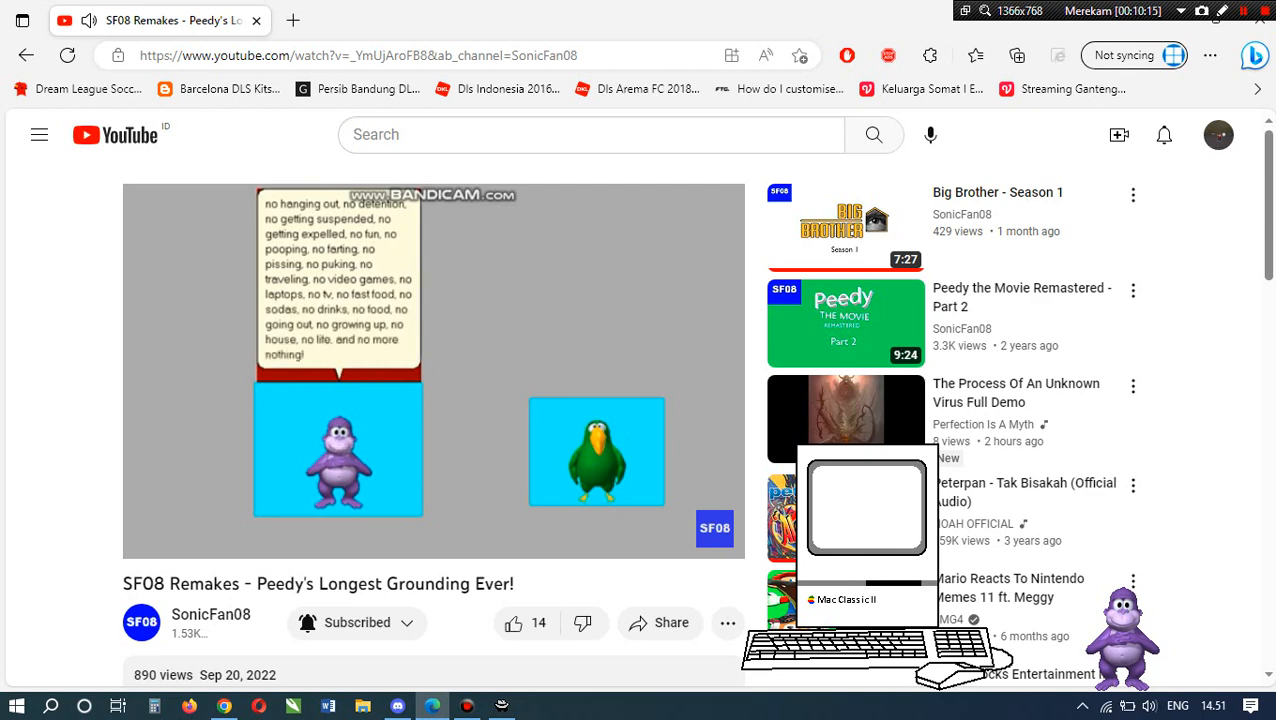
Resume the grounding video from 6:00, where the list of foods begins.
{"action": "left_click", "coordinate": [433, 370]}
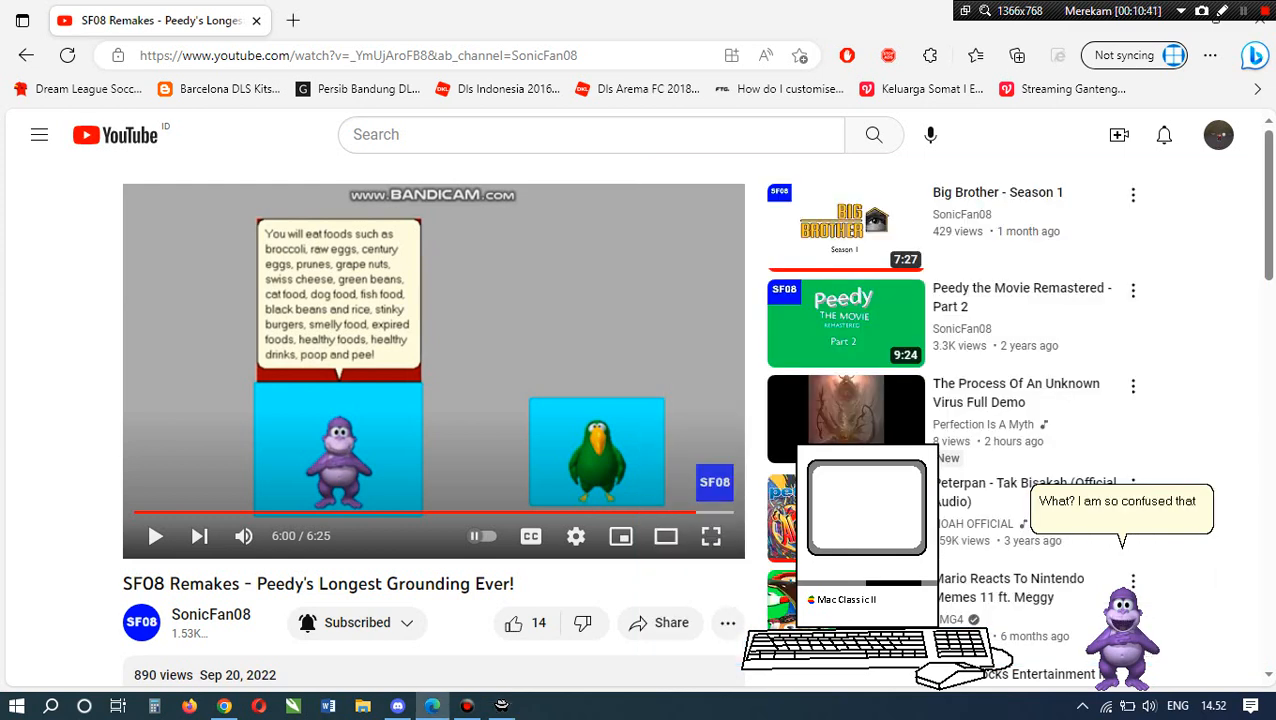
{"action": "left_click", "coordinate": [156, 536]}
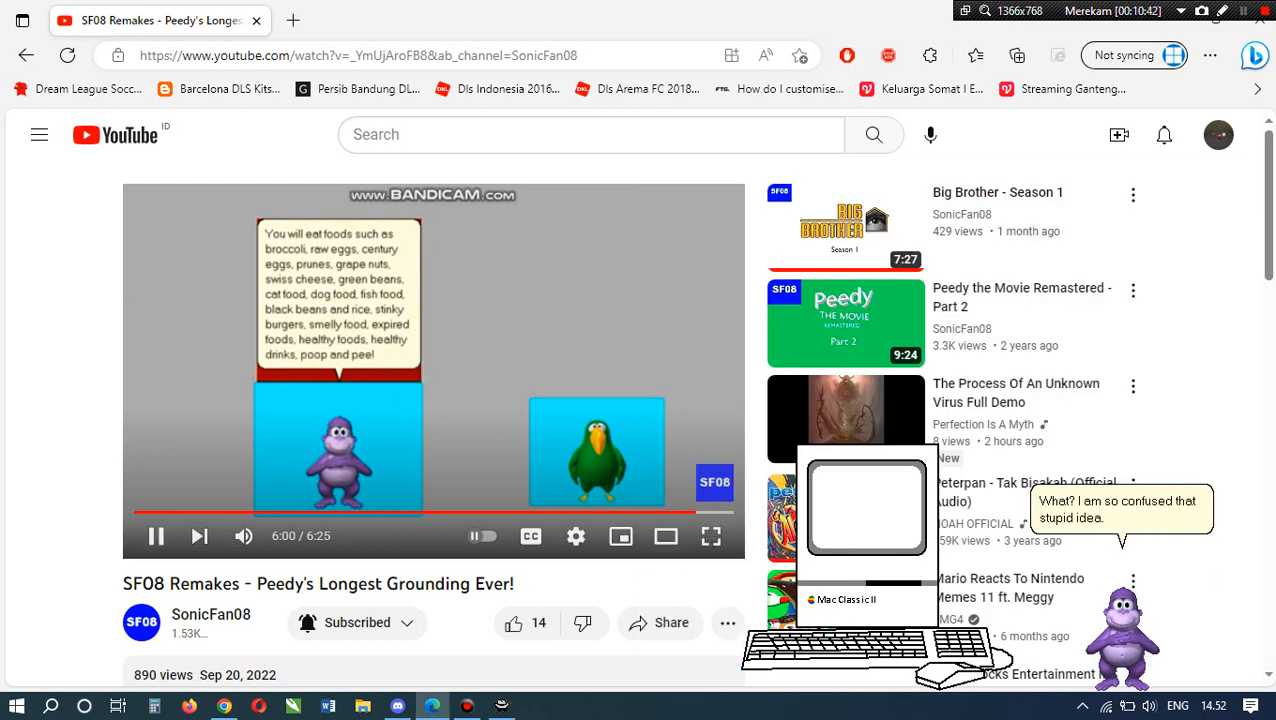